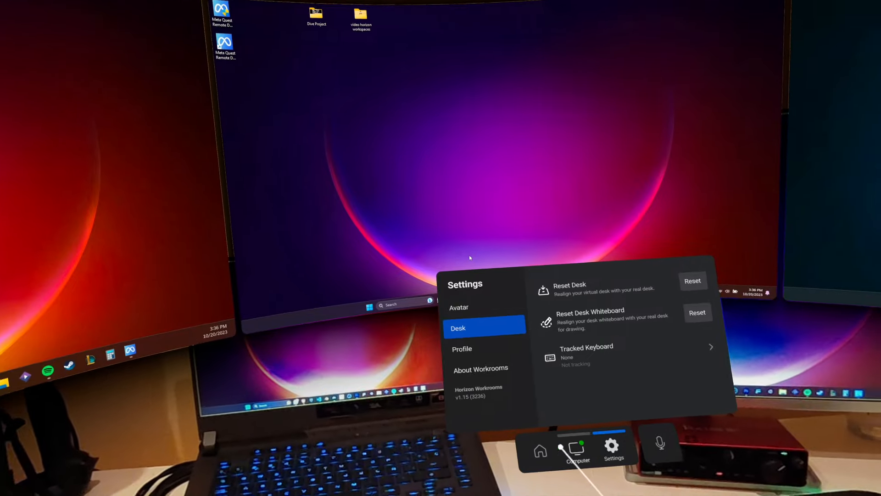
Open the computer's monitor options, then the My office overview with its Rooms list
click(578, 447)
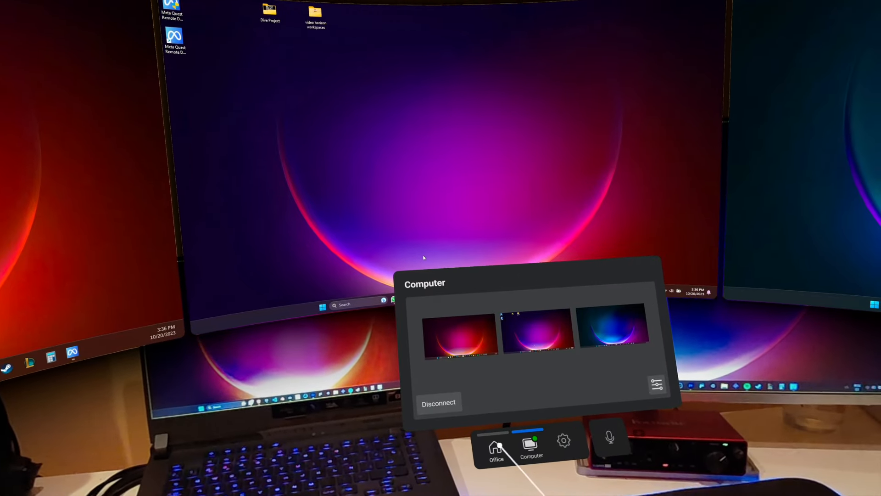
click(495, 446)
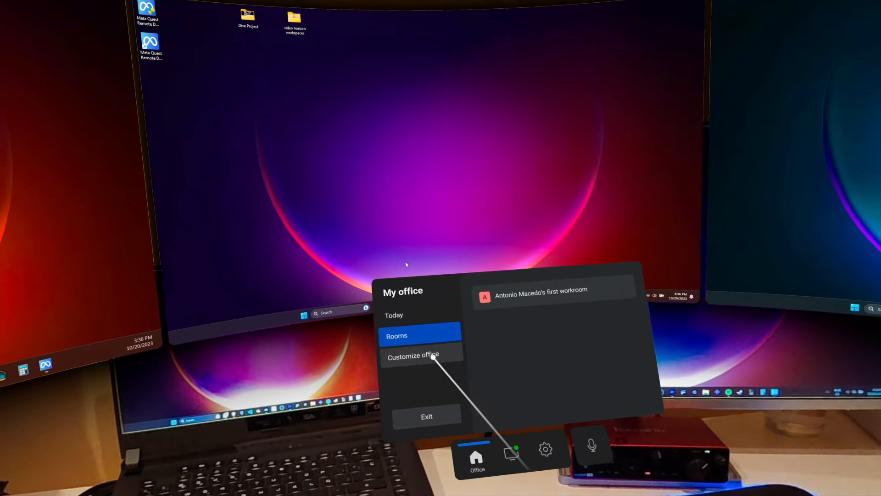
Preview the Lobby – Dark office environment, then return to Passthrough
click(413, 355)
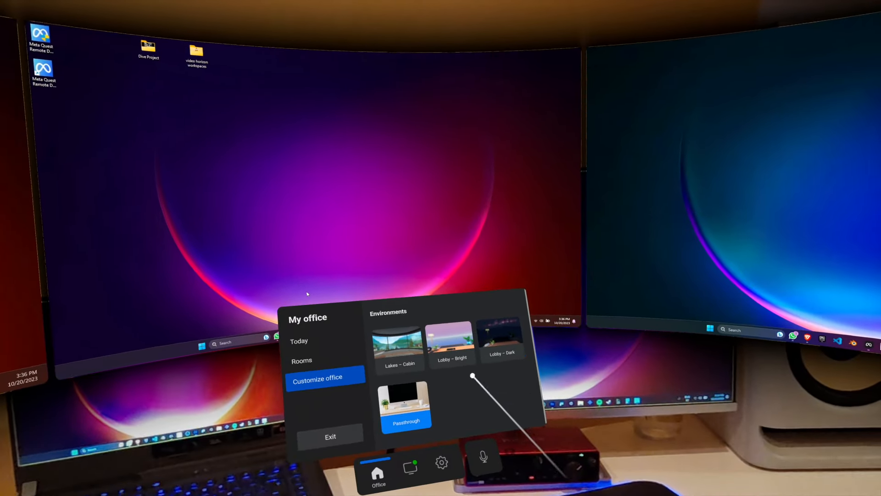
click(502, 338)
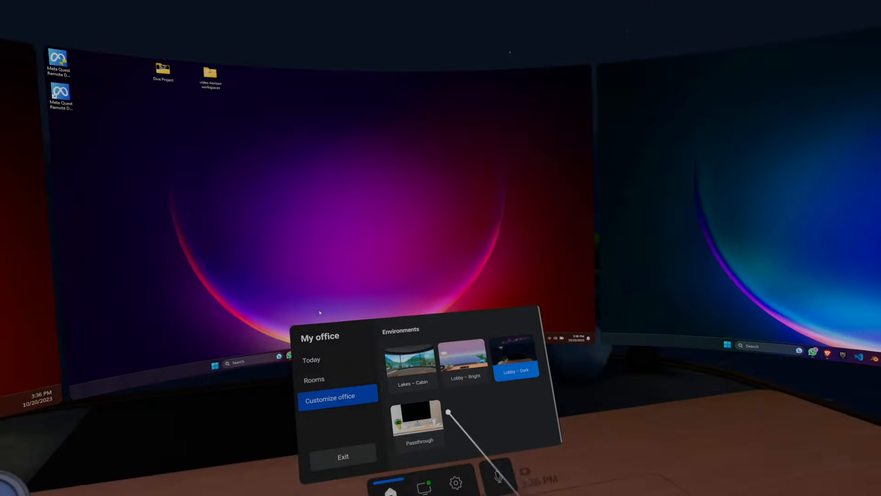
click(515, 355)
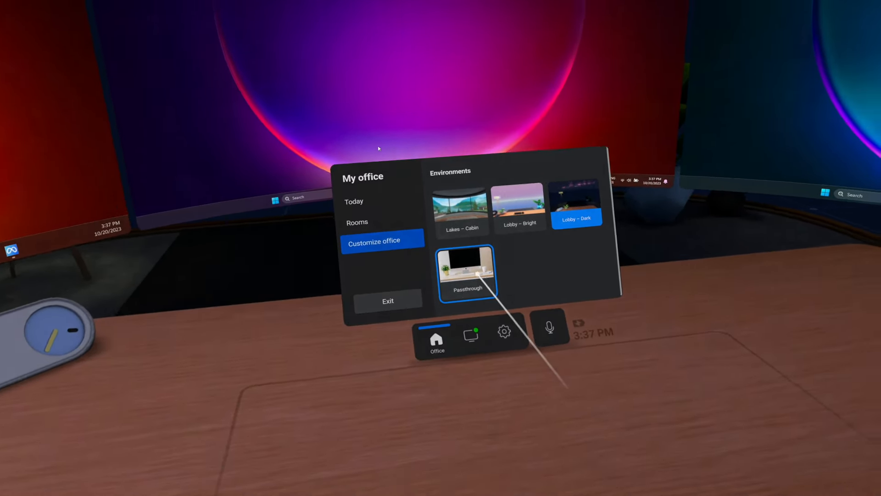
click(467, 272)
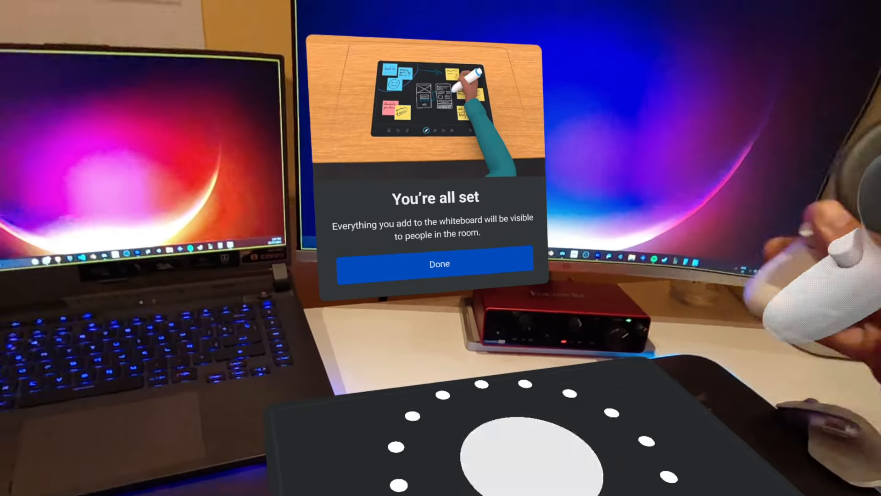
Confirm the 'You're all set' desk whiteboard dialog with Done
click(439, 264)
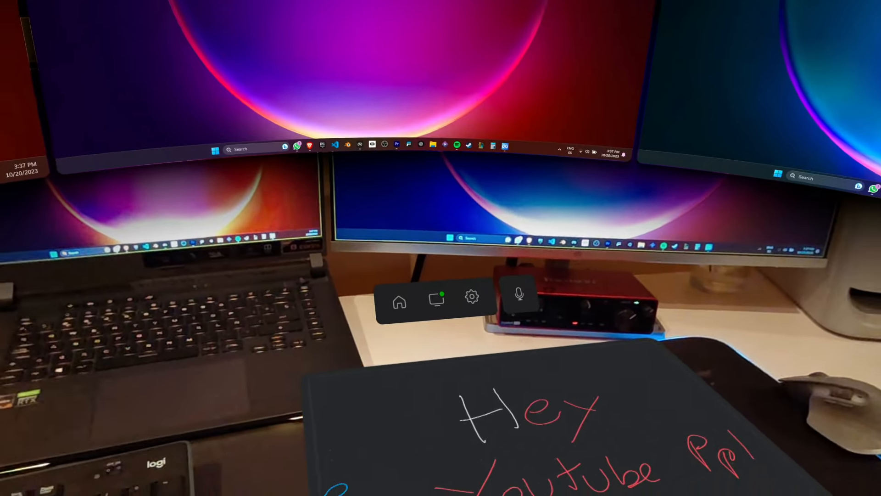